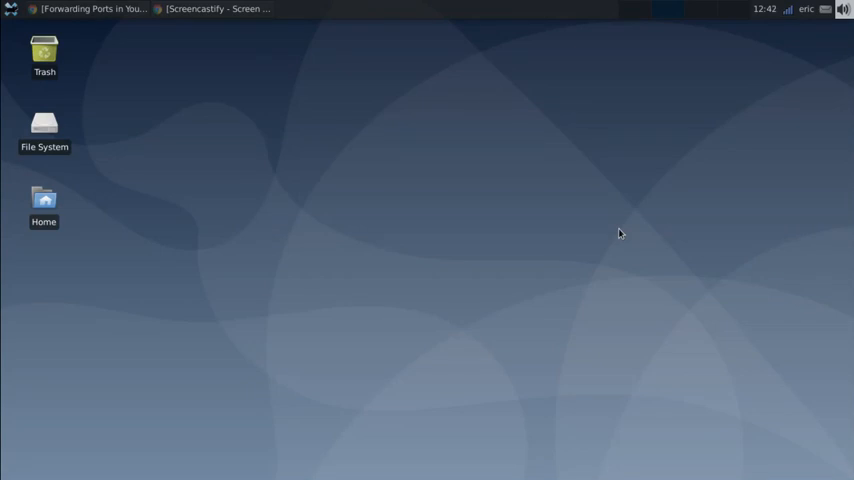
pyautogui.moveTo(266, 122)
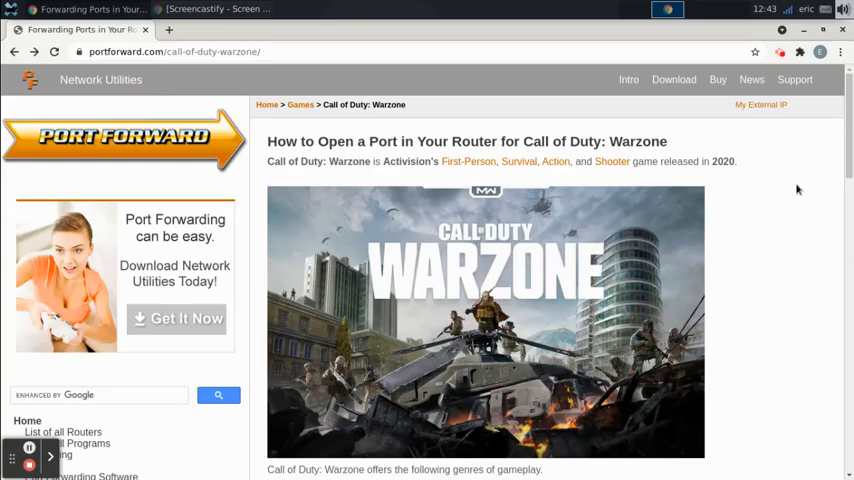
pyautogui.moveTo(804, 184)
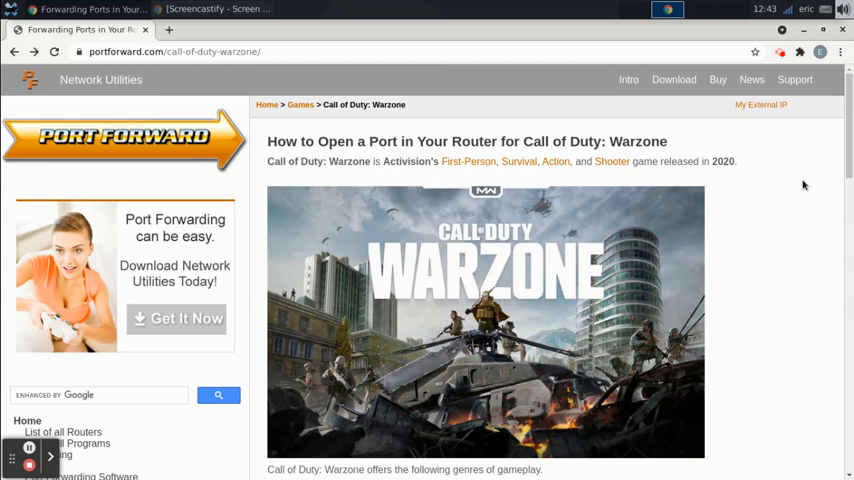
pyautogui.moveTo(800, 190)
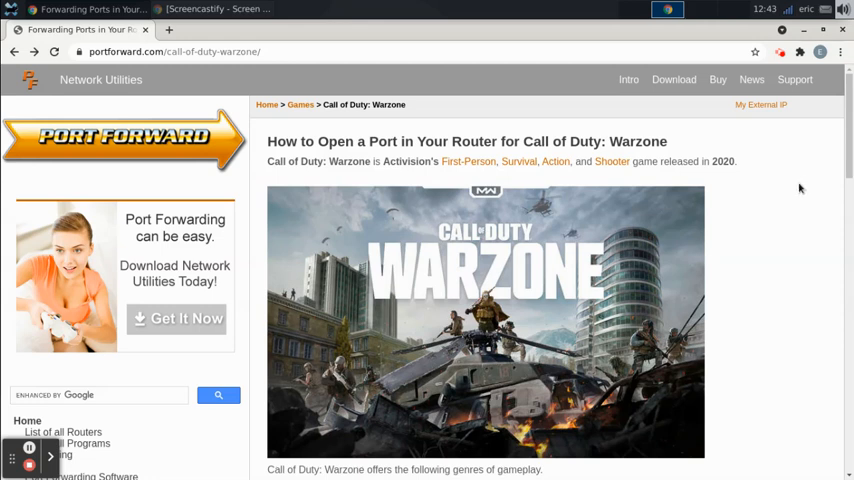
pyautogui.moveTo(136, 50)
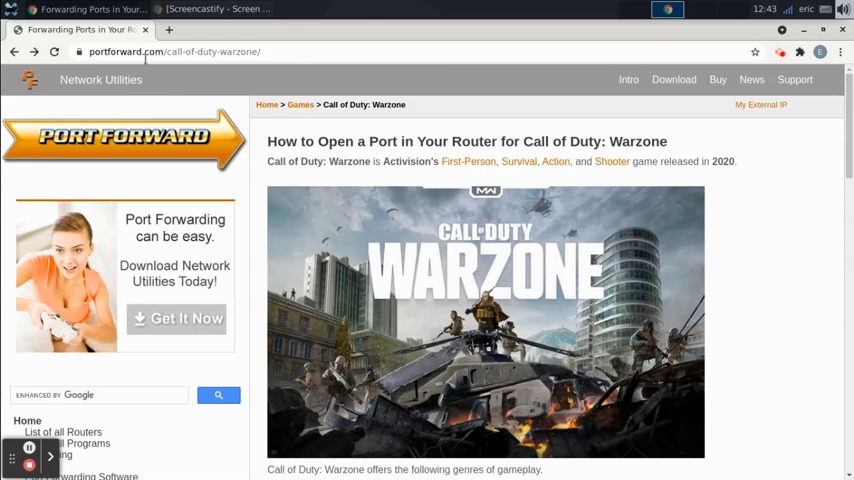
pyautogui.moveTo(312, 144)
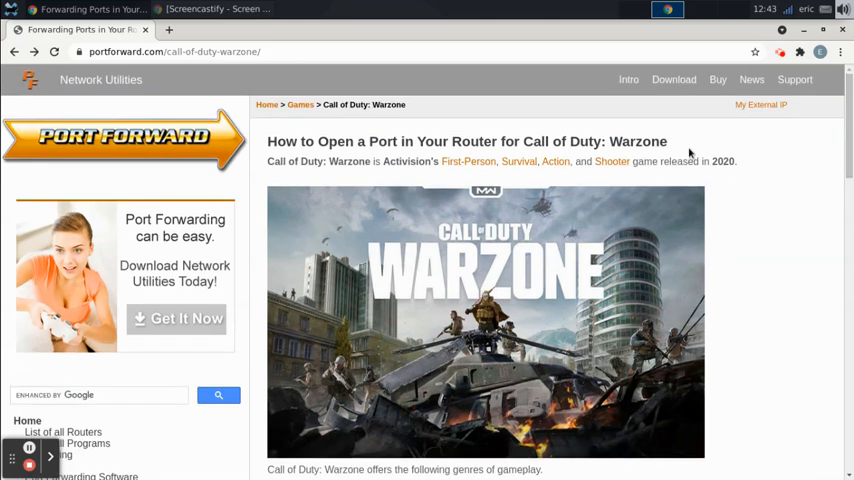
# Reach the 'Ports Required' box and highlight the Warzone port list and the Xbox One heading.
pyautogui.scroll(-3)
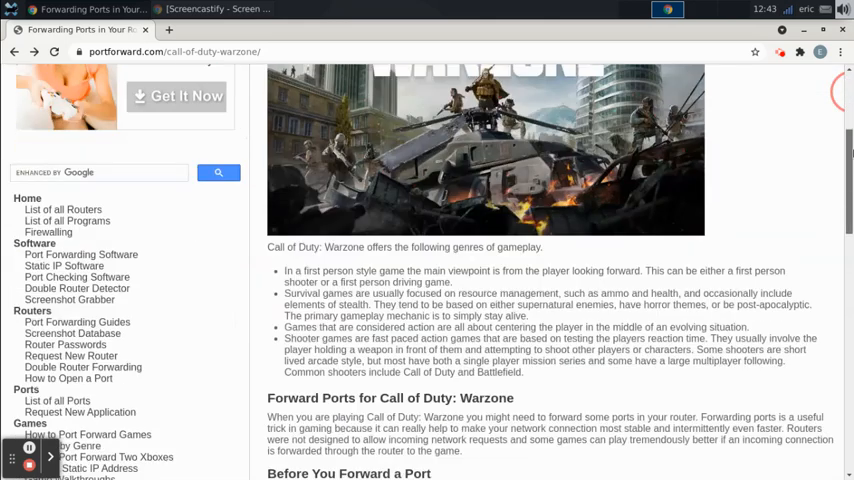
pyautogui.scroll(-3)
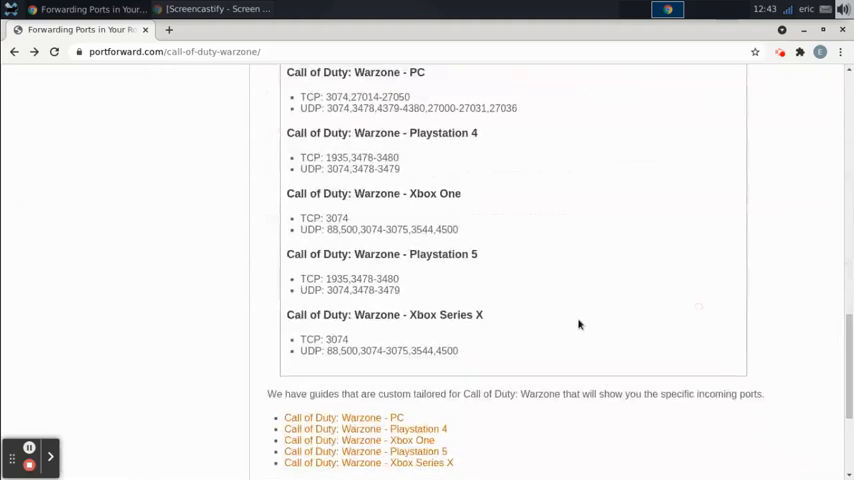
pyautogui.moveTo(286, 72); pyautogui.dragTo(460, 352)
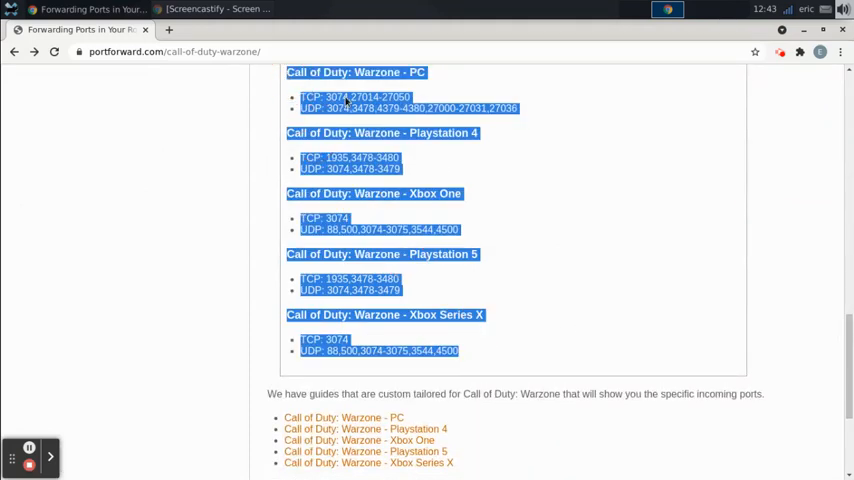
pyautogui.click(376, 122)
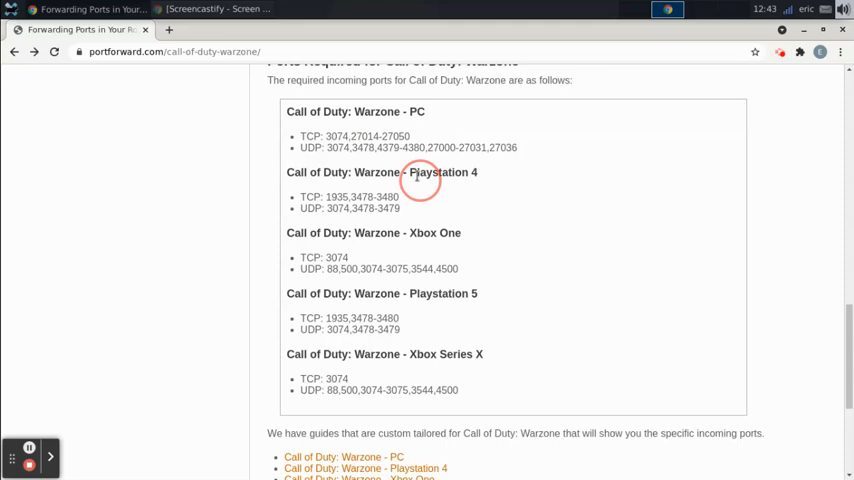
pyautogui.doubleClick(432, 232)
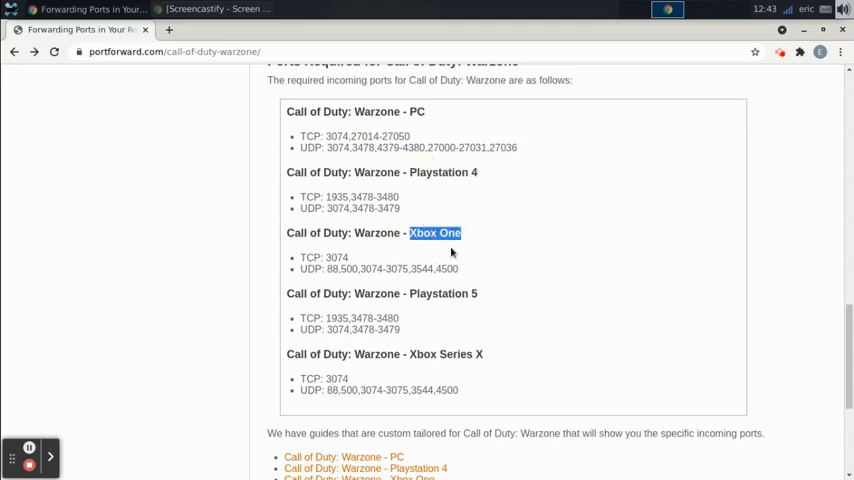
pyautogui.moveTo(544, 200)
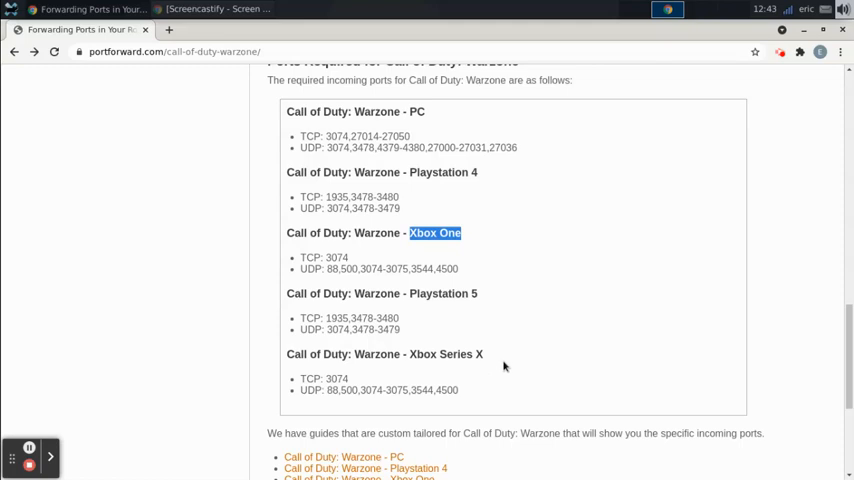
pyautogui.moveTo(462, 262)
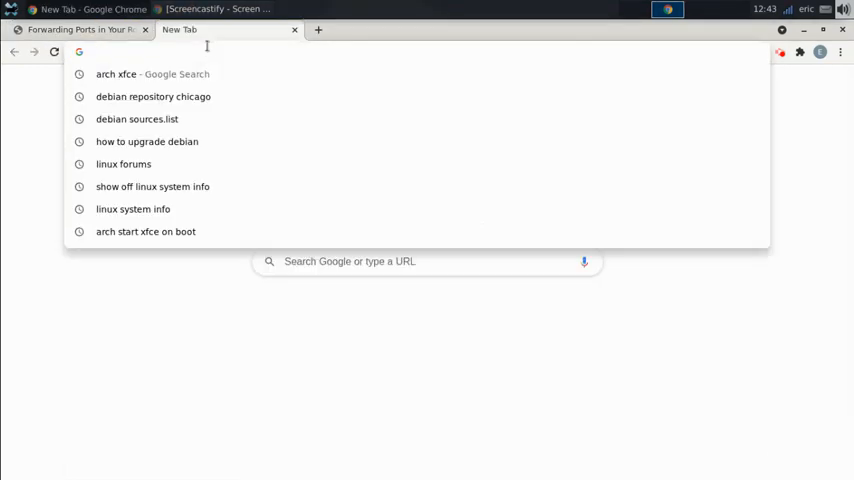
# Load the router admin page at 192.168.1.1 in a new Chrome tab and sign in.
pyautogui.write('192.168.1.1')
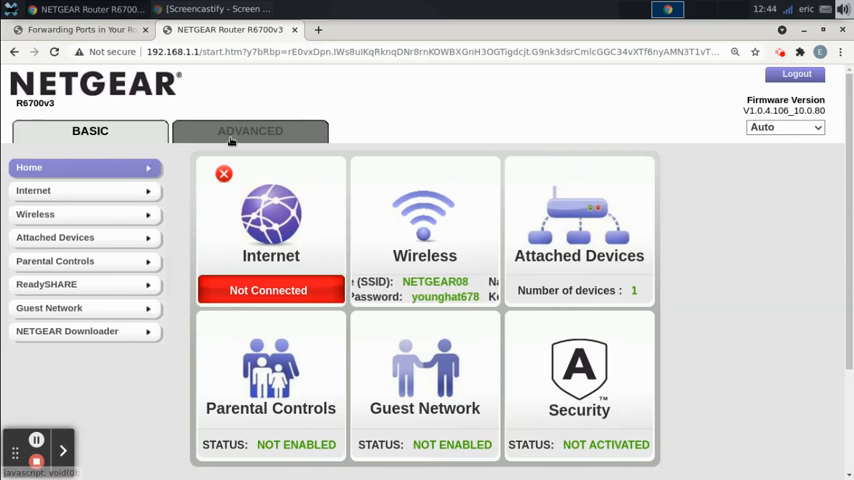
# Go to Advanced > Setup > LAN Setup and reach the Address Reservation section.
pyautogui.click(250, 132)
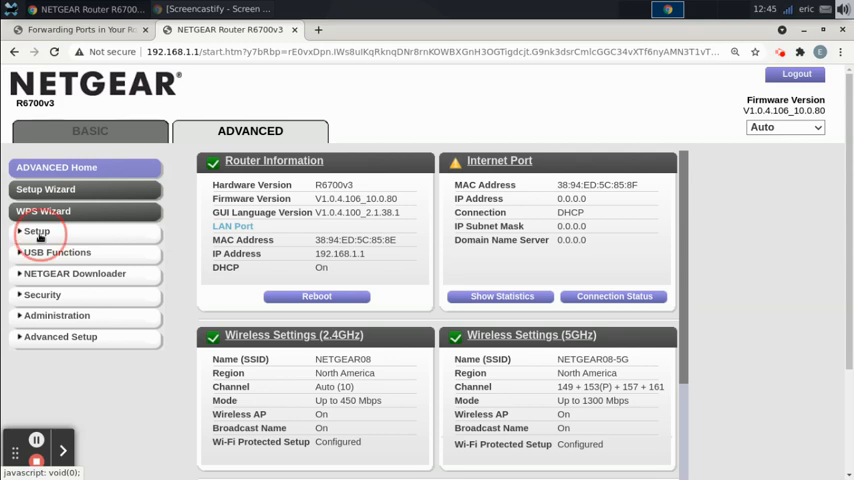
pyautogui.click(36, 232)
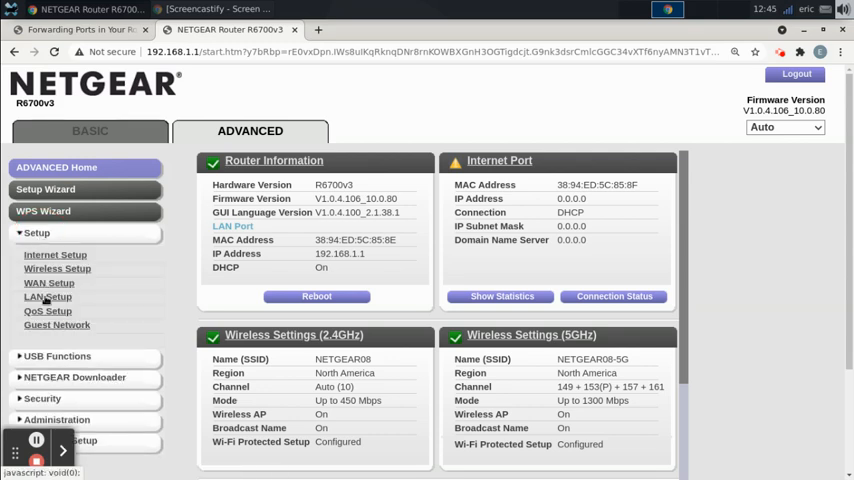
pyautogui.click(48, 296)
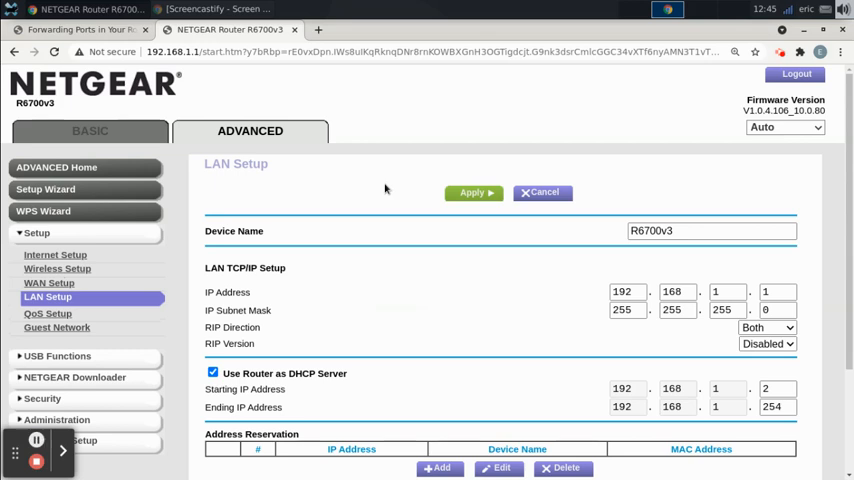
pyautogui.moveTo(330, 214)
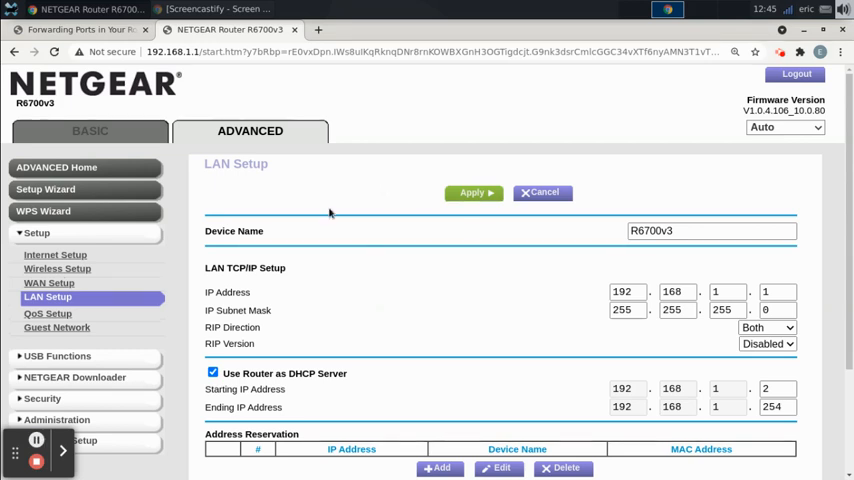
pyautogui.scroll(-3)
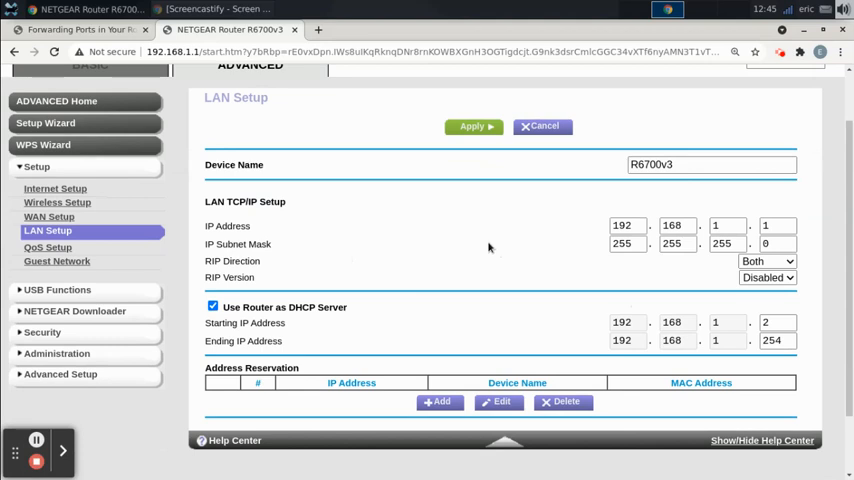
pyautogui.scroll(-3)
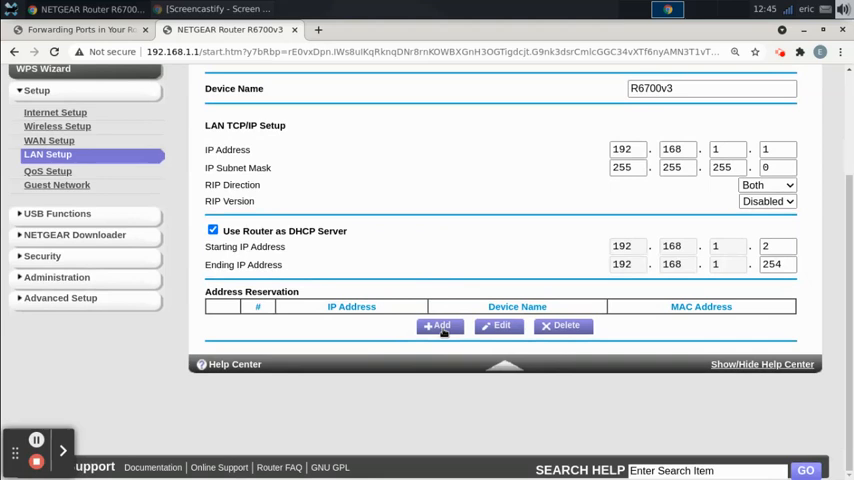
# Add an address reservation for 192.168.1.2 named 'homenetworkcentral', keeping its MAC address.
pyautogui.click(438, 324)
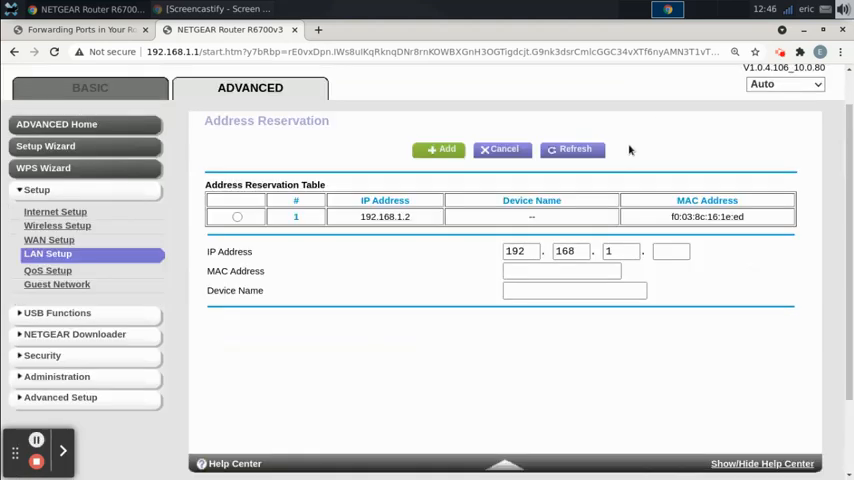
pyautogui.moveTo(748, 220)
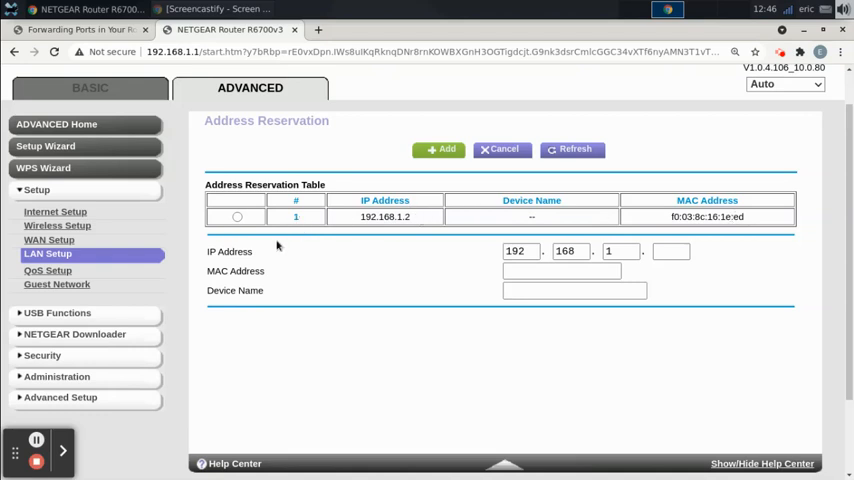
pyautogui.click(236, 216)
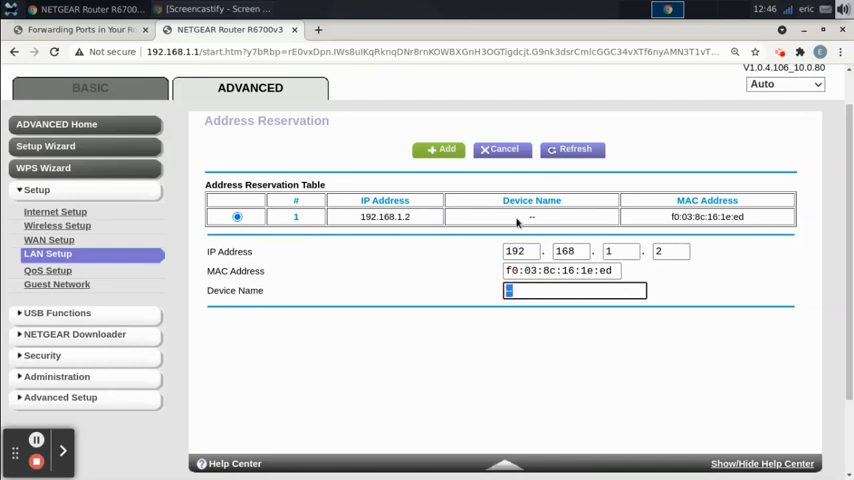
pyautogui.write('home')
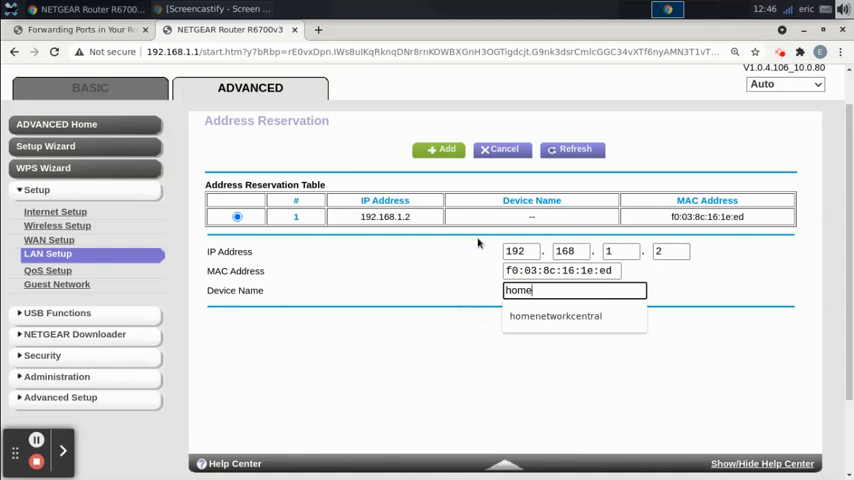
pyautogui.write('networkcentr')
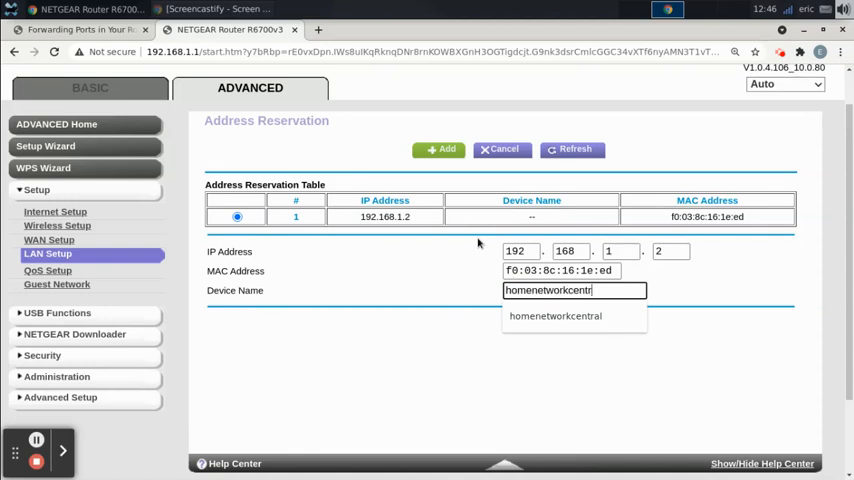
pyautogui.click(556, 316)
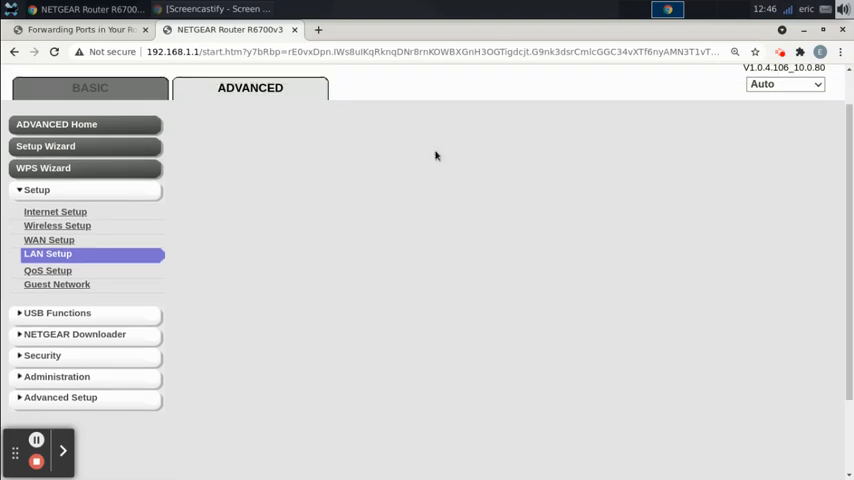
pyautogui.click(48, 254)
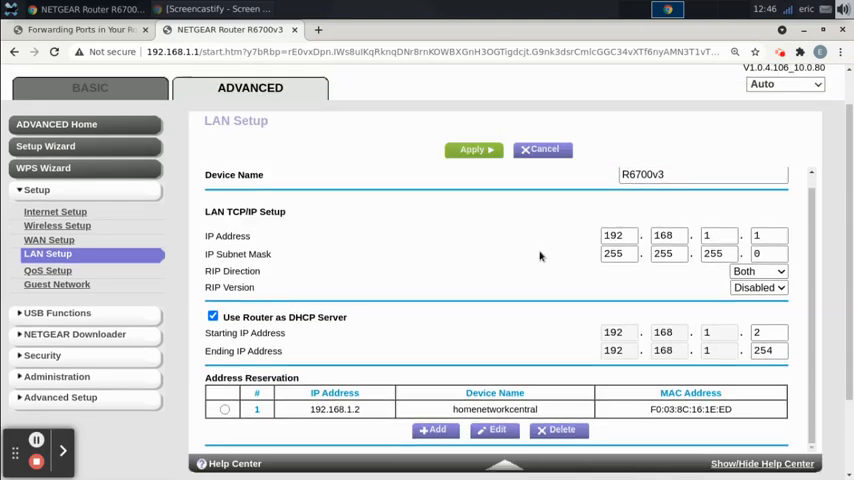
pyautogui.moveTo(268, 428)
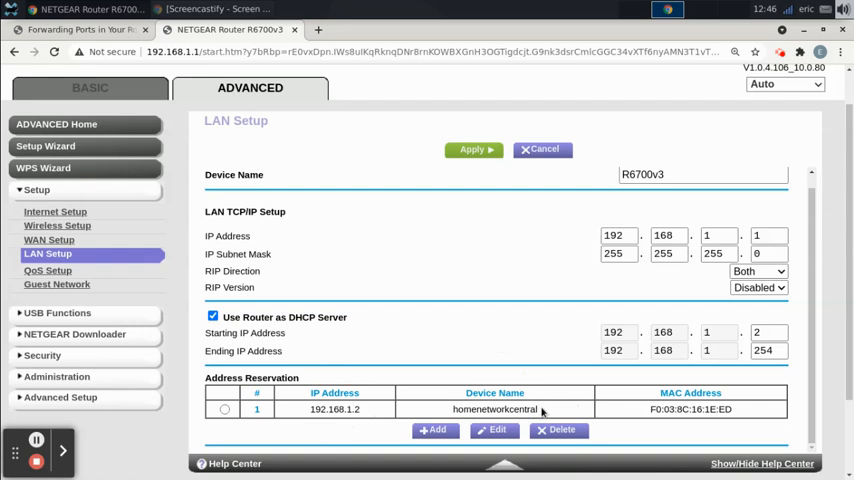
pyautogui.doubleClick(494, 408)
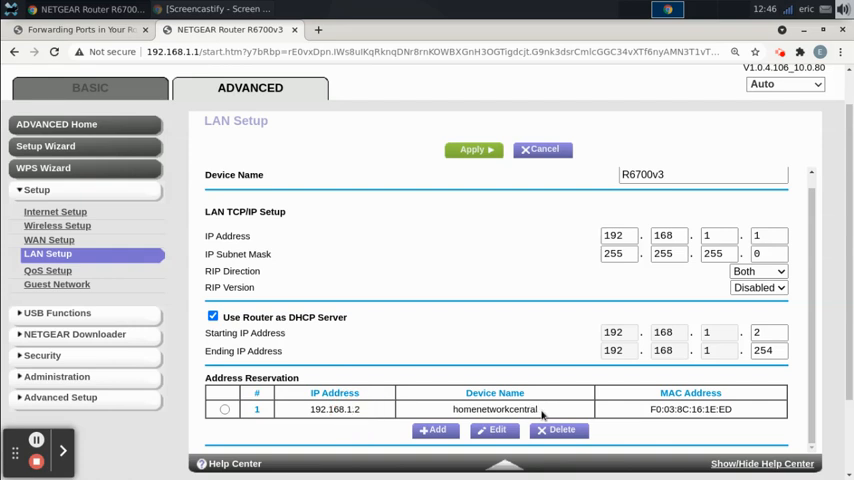
pyautogui.moveTo(554, 392)
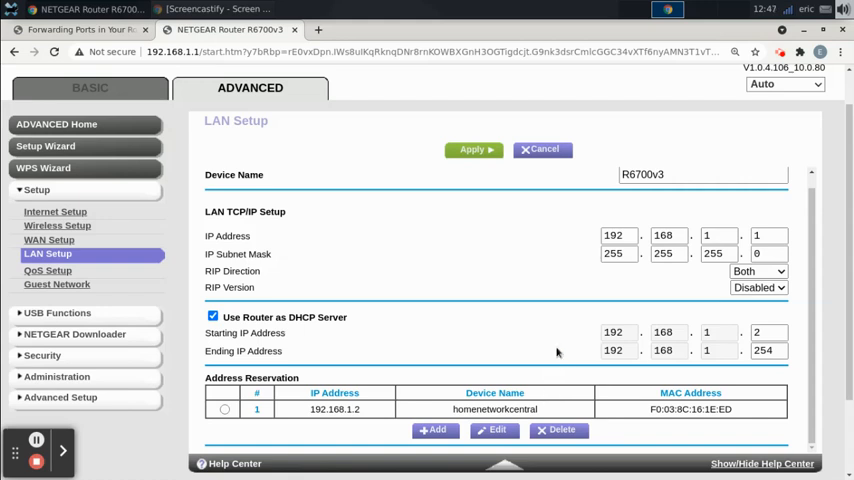
pyautogui.scroll(-3)
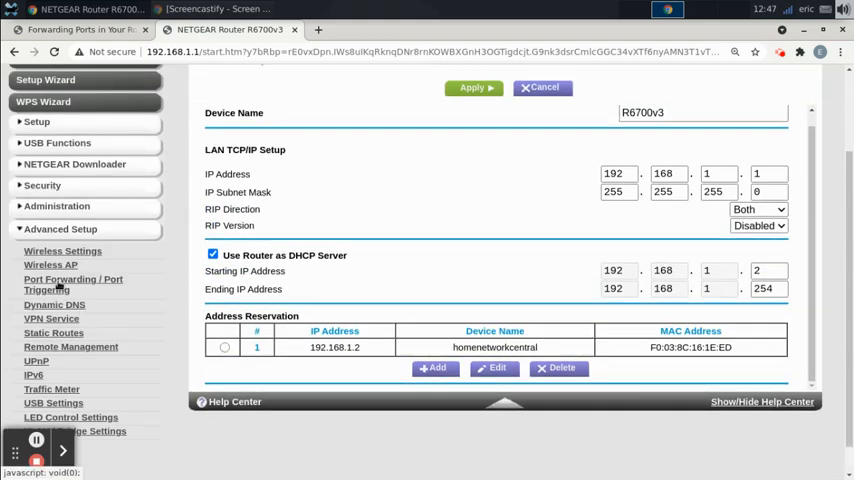
pyautogui.moveTo(72, 288)
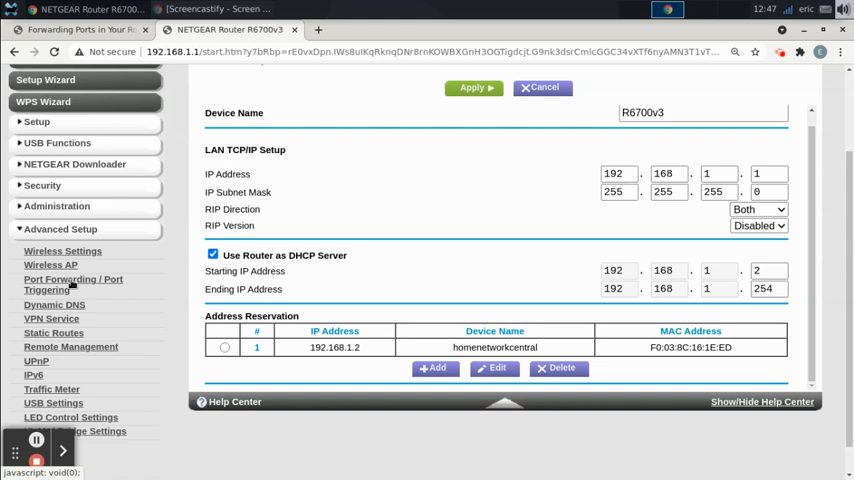
# Go to Port Forwarding / Port Triggering and start a new custom service.
pyautogui.click(72, 284)
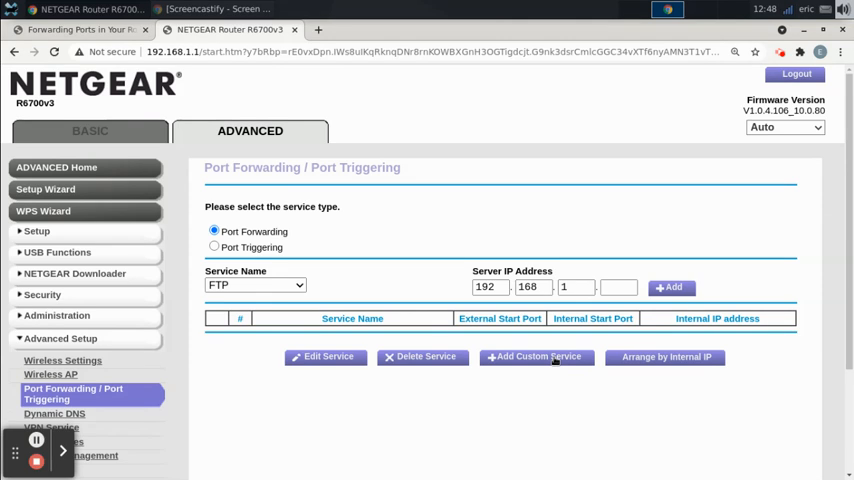
pyautogui.click(536, 356)
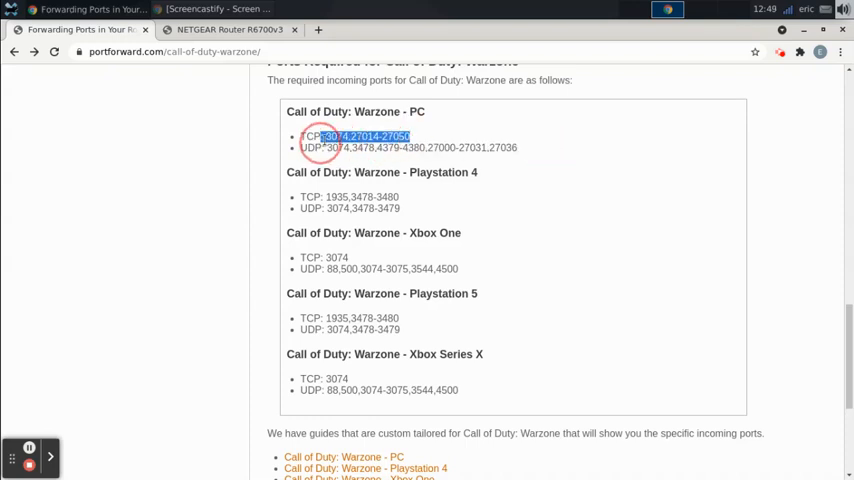
# Copy the game name from PortForward.com and name the service 'Call of Duty: Warzone'.
pyautogui.moveTo(328, 148); pyautogui.dragTo(482, 148)
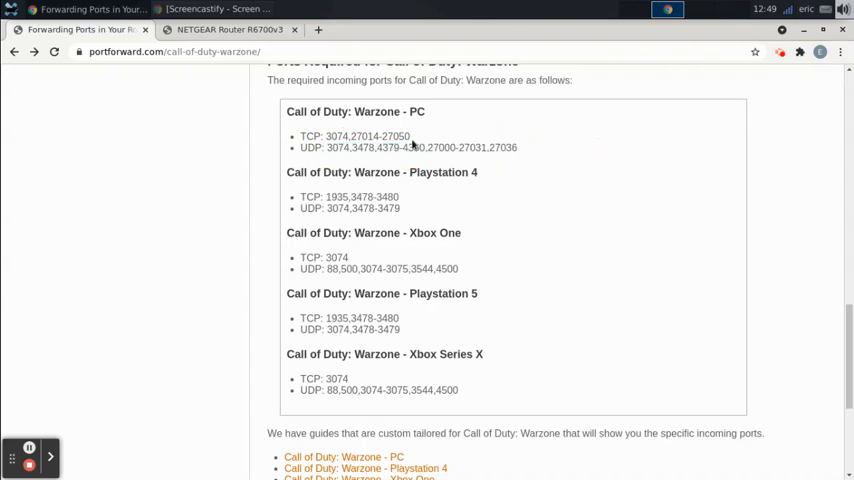
pyautogui.doubleClick(310, 148)
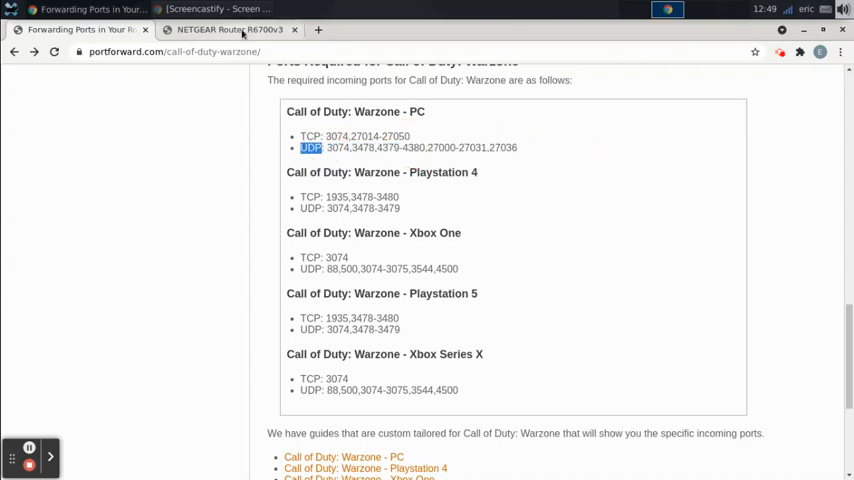
pyautogui.click(230, 28)
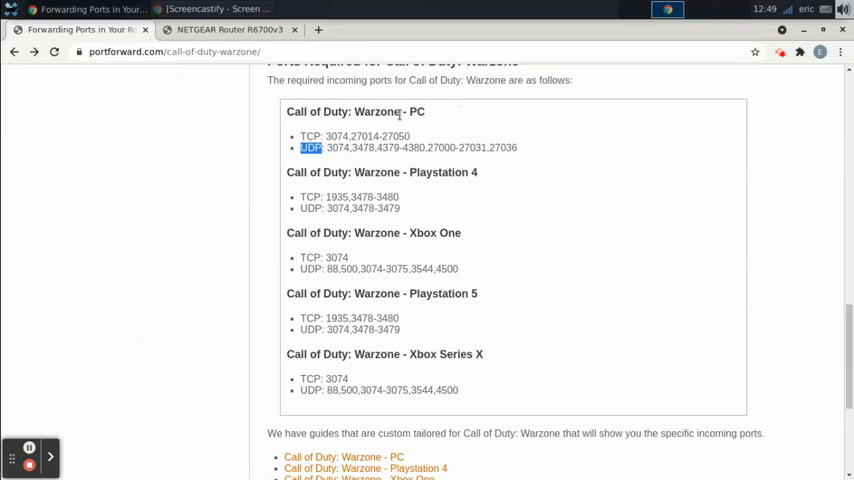
pyautogui.doubleClick(340, 110)
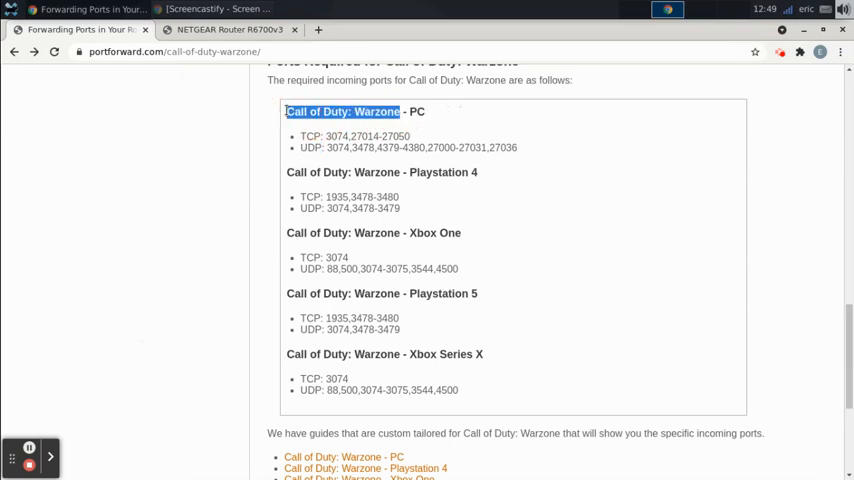
pyautogui.click(232, 28)
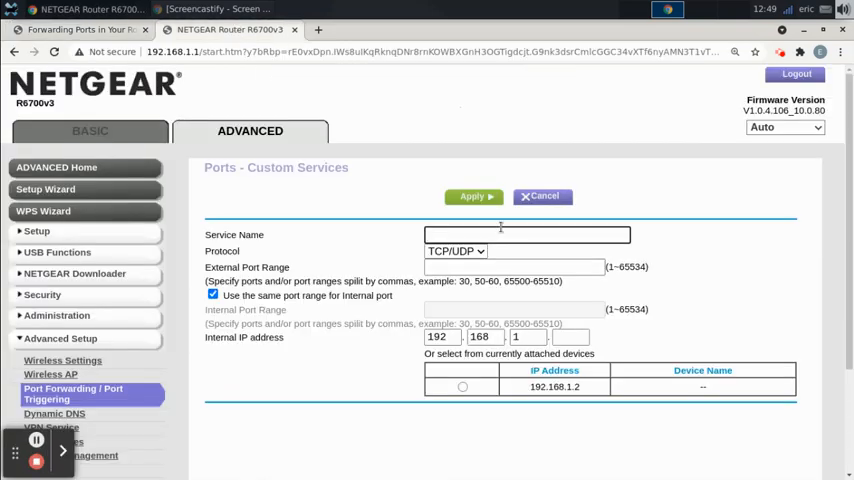
pyautogui.write('Call of Duty: Warzone TCP')
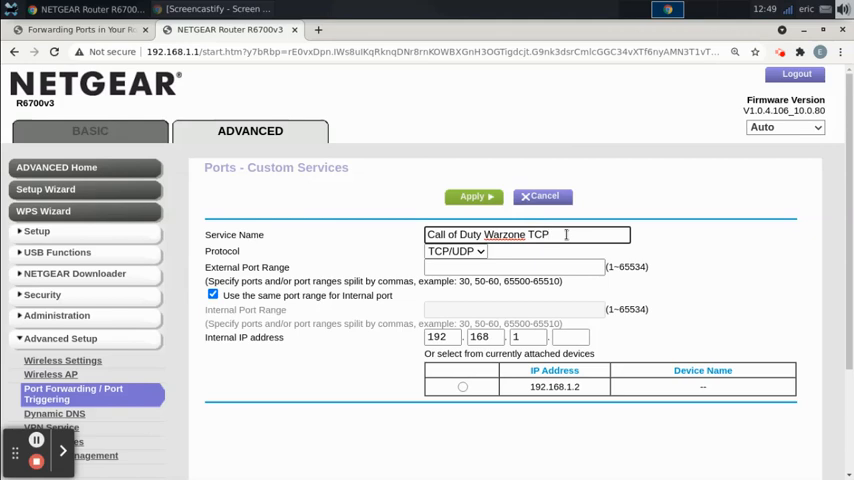
pyautogui.click(456, 252)
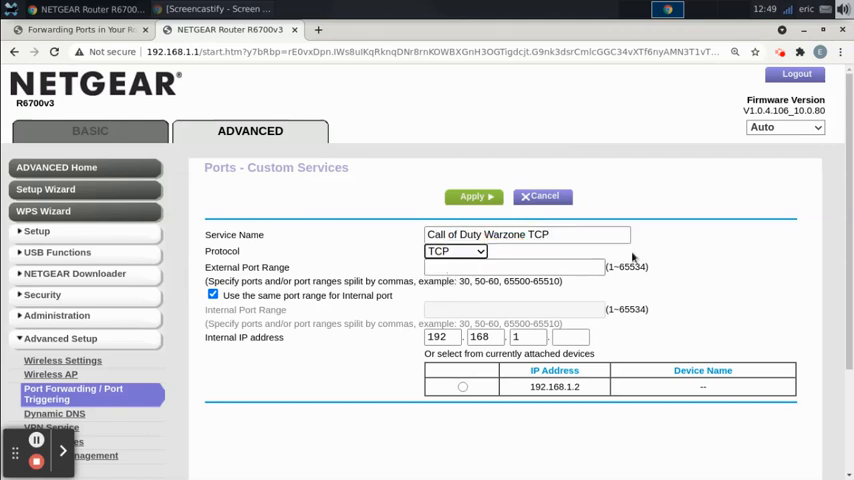
pyautogui.click(96, 30)
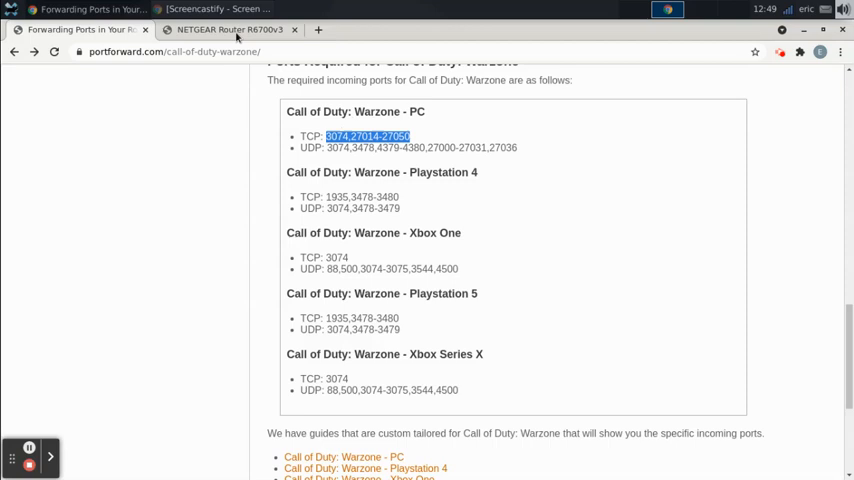
pyautogui.click(230, 28)
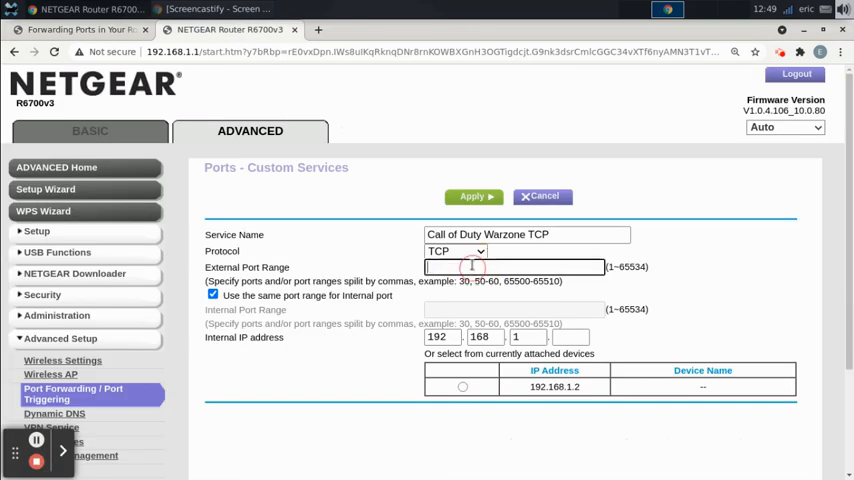
pyautogui.write('3074,27014-27050')
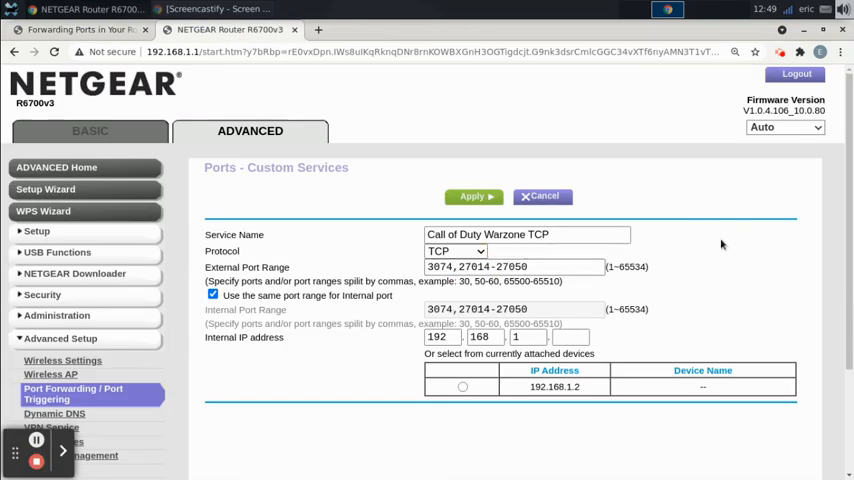
pyautogui.scroll(-3)
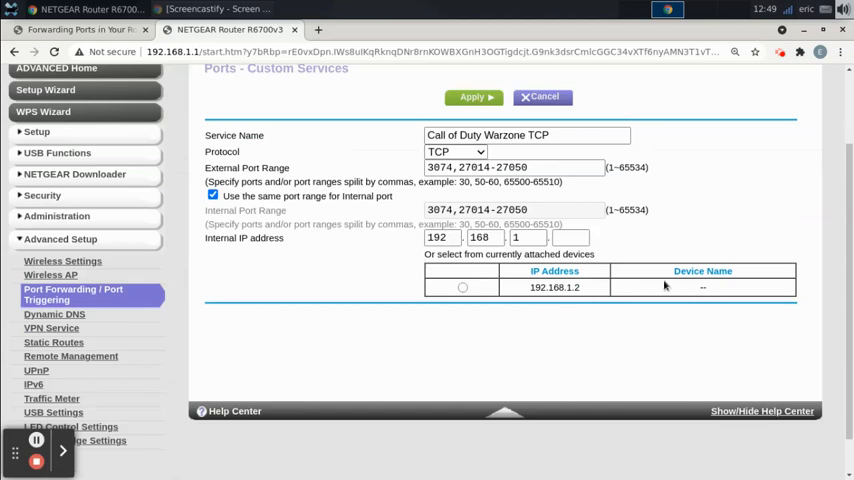
pyautogui.moveTo(718, 286)
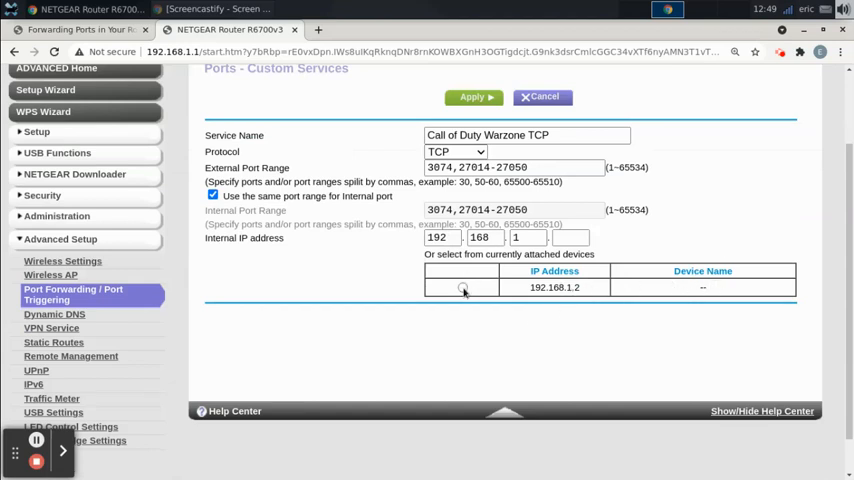
pyautogui.click(460, 288)
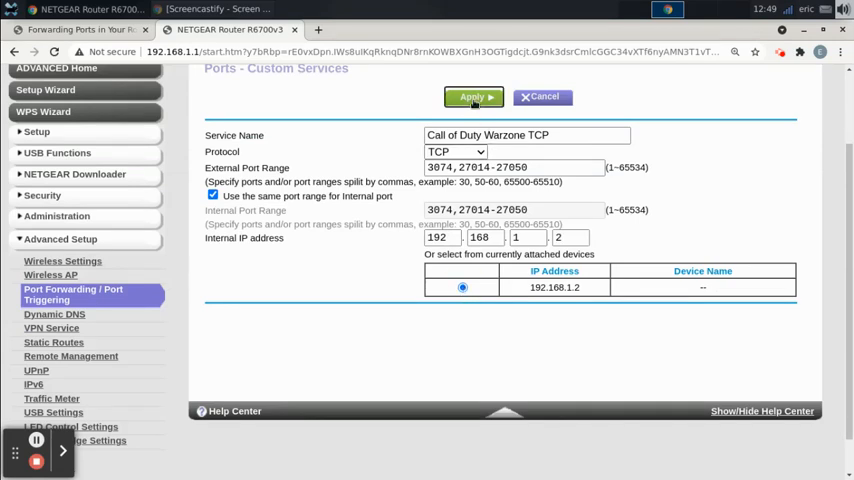
pyautogui.click(472, 96)
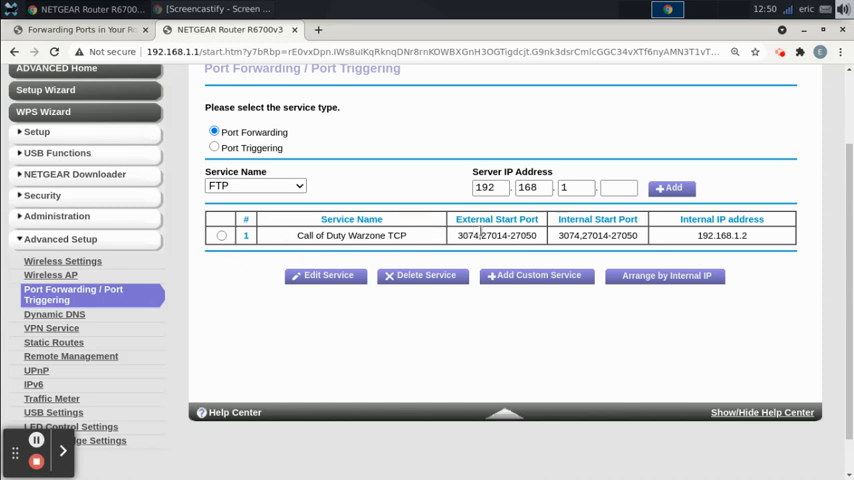
pyautogui.moveTo(478, 252)
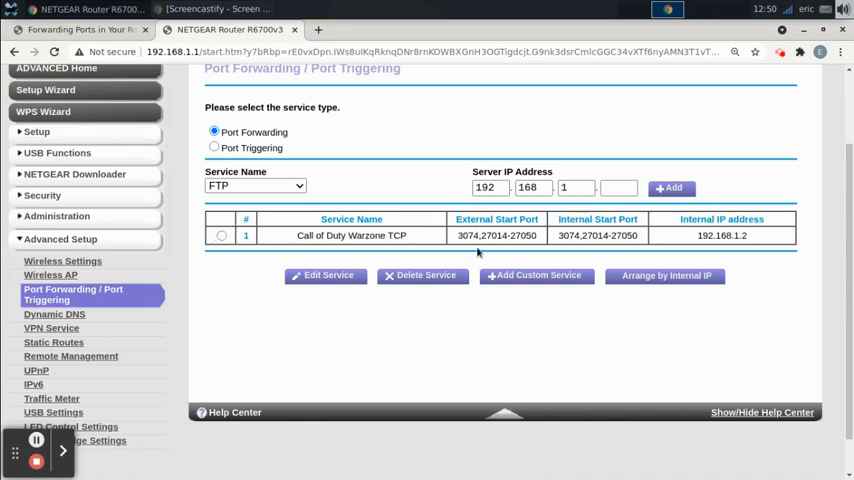
pyautogui.click(90, 28)
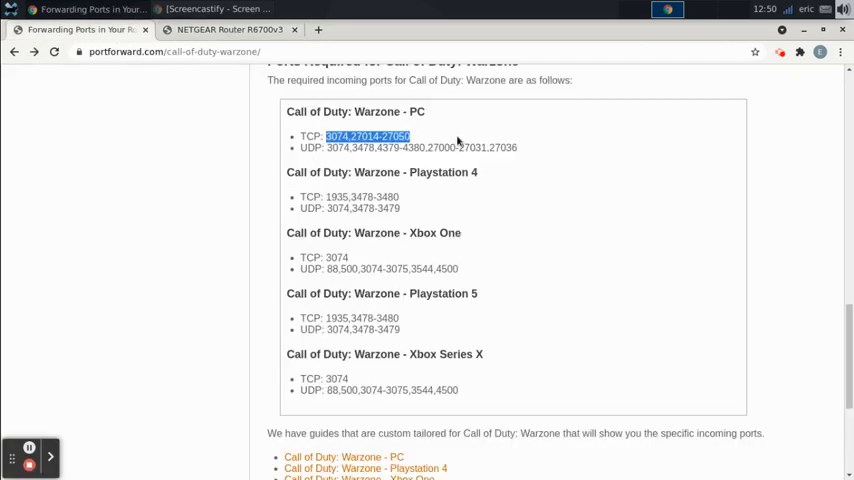
pyautogui.click(230, 30)
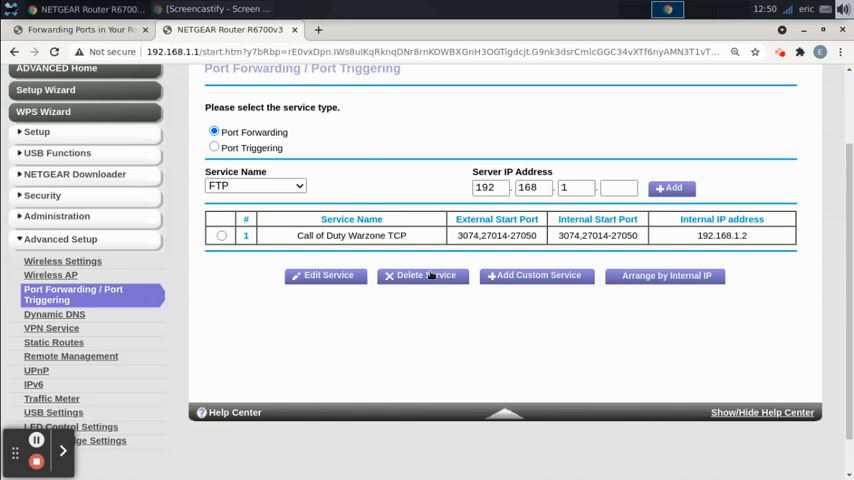
pyautogui.moveTo(542, 284)
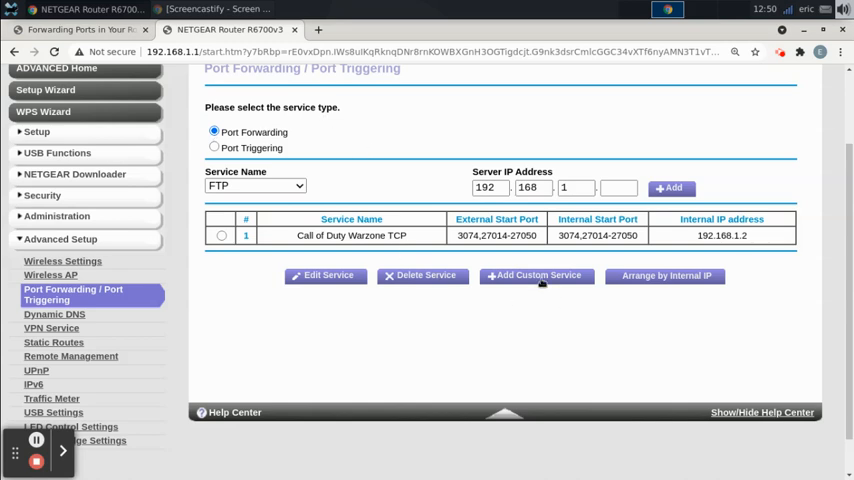
pyautogui.moveTo(578, 108)
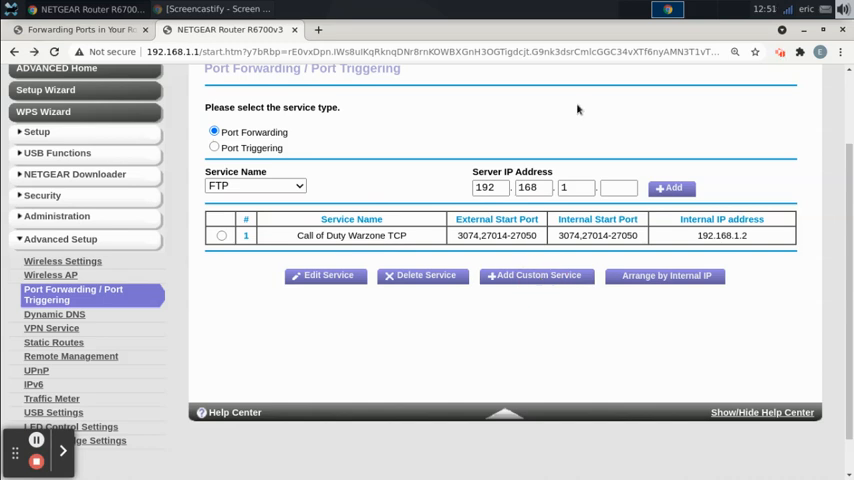
pyautogui.moveTo(660, 232)
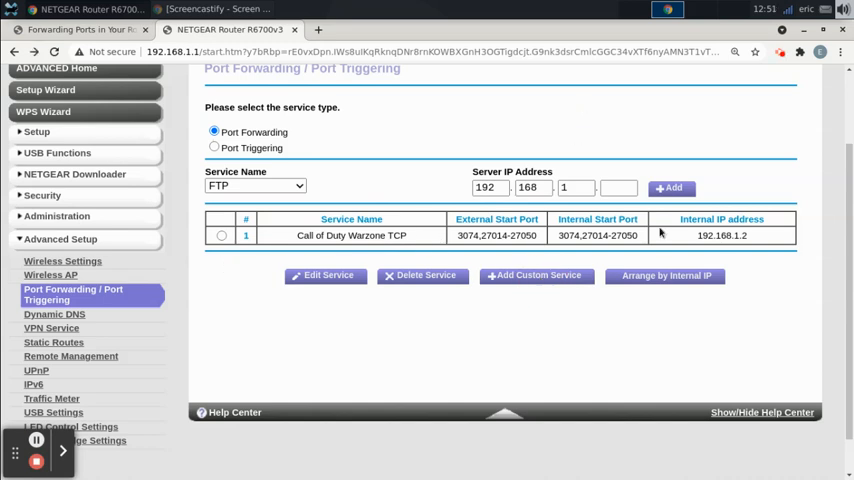
pyautogui.moveTo(406, 236)
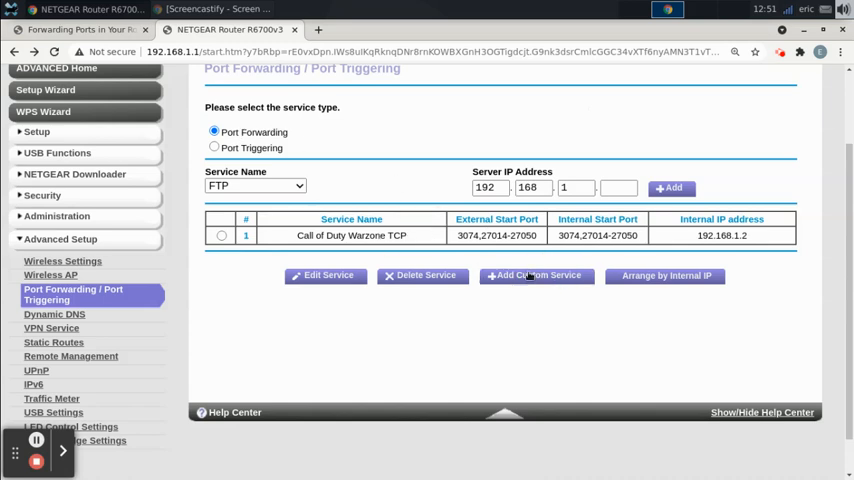
# Create a 'Call of Duty Warzone UDP' service with the PC UDP ports forwarded to 192.168.1.2 and apply it.
pyautogui.click(536, 276)
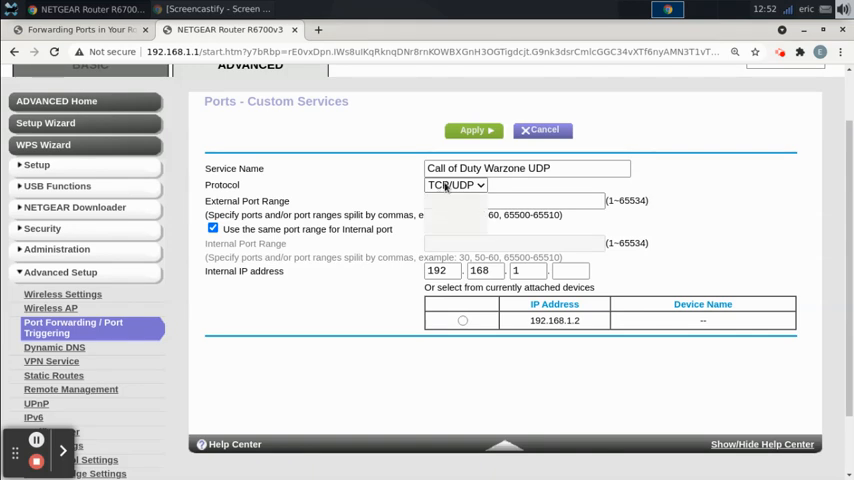
pyautogui.click(454, 184)
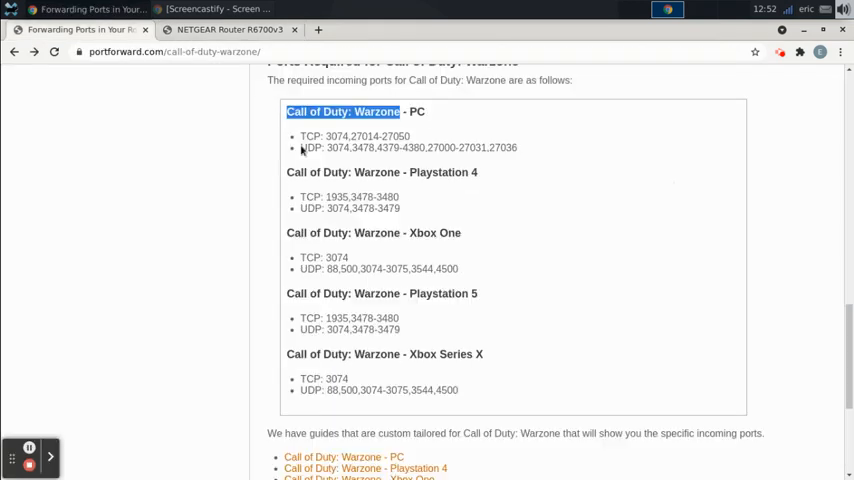
pyautogui.doubleClick(332, 148)
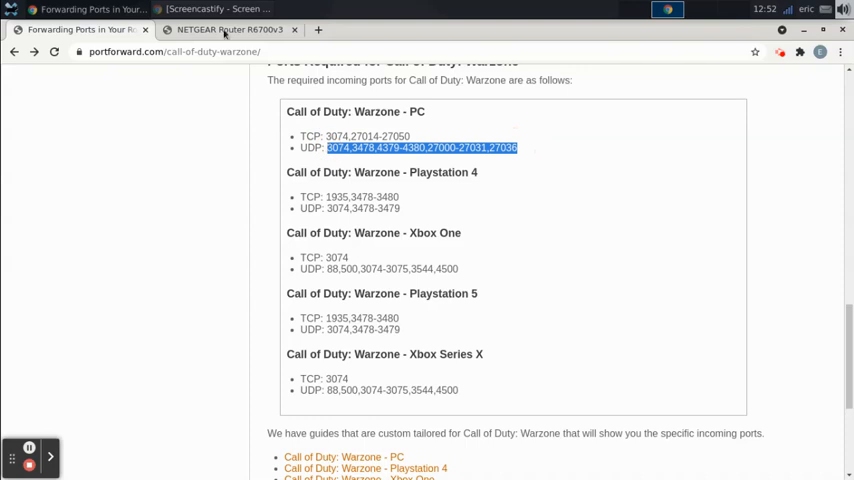
pyautogui.click(230, 28)
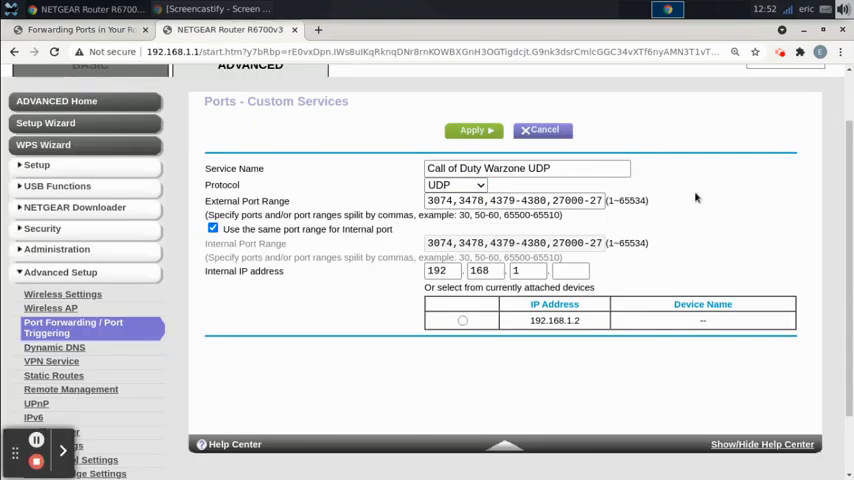
pyautogui.click(462, 320)
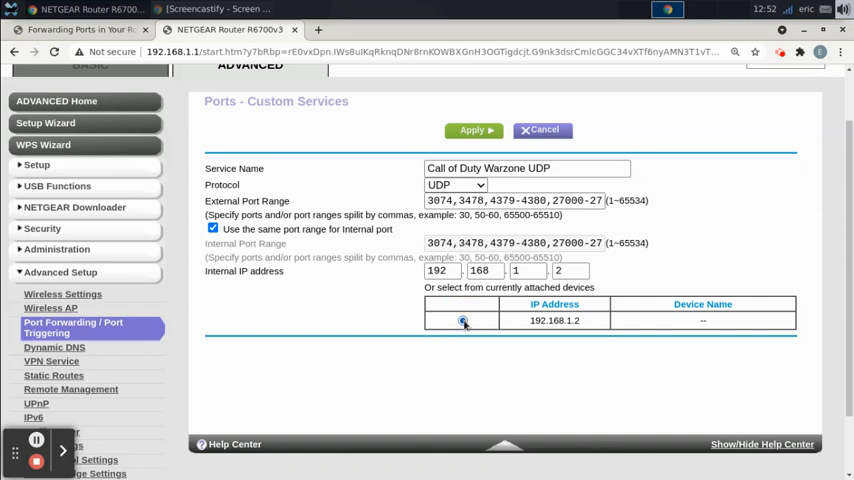
pyautogui.click(462, 320)
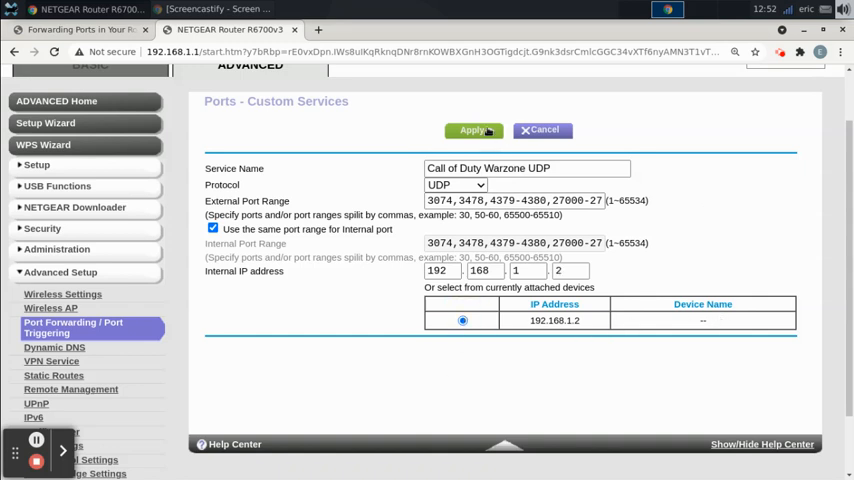
pyautogui.click(472, 130)
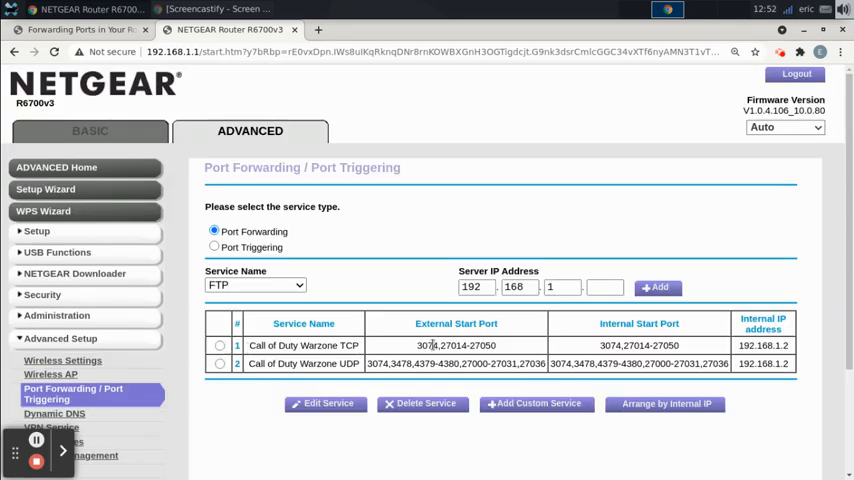
pyautogui.moveTo(652, 344)
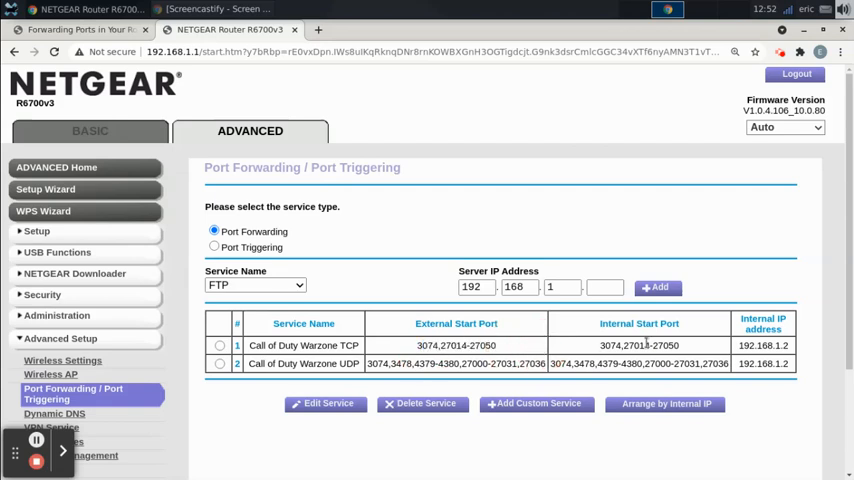
pyautogui.doubleClick(762, 344)
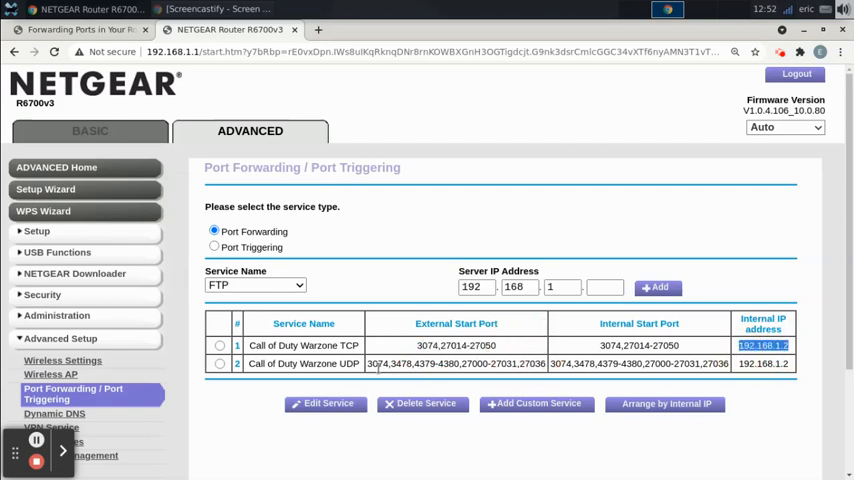
pyautogui.doubleClick(348, 364)
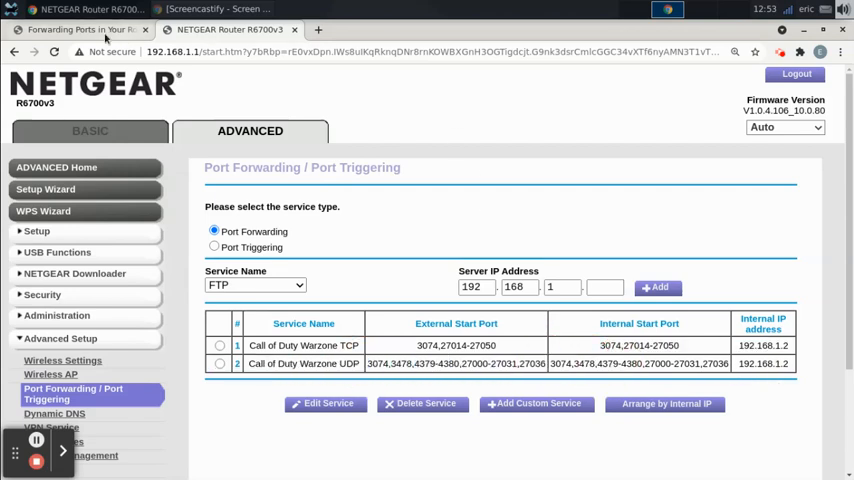
pyautogui.click(84, 28)
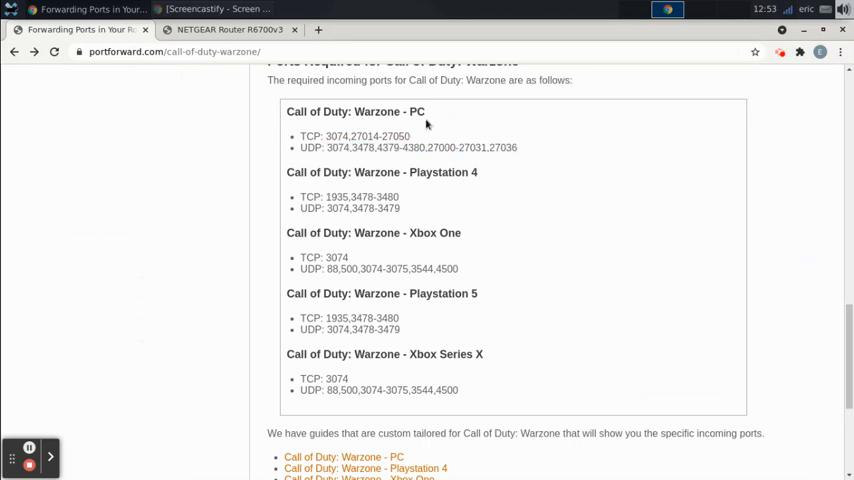
pyautogui.click(372, 166)
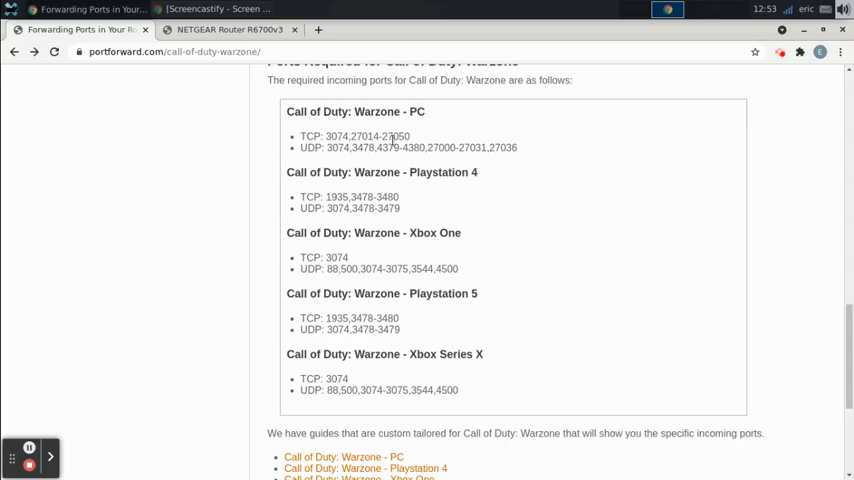
pyautogui.moveTo(468, 316)
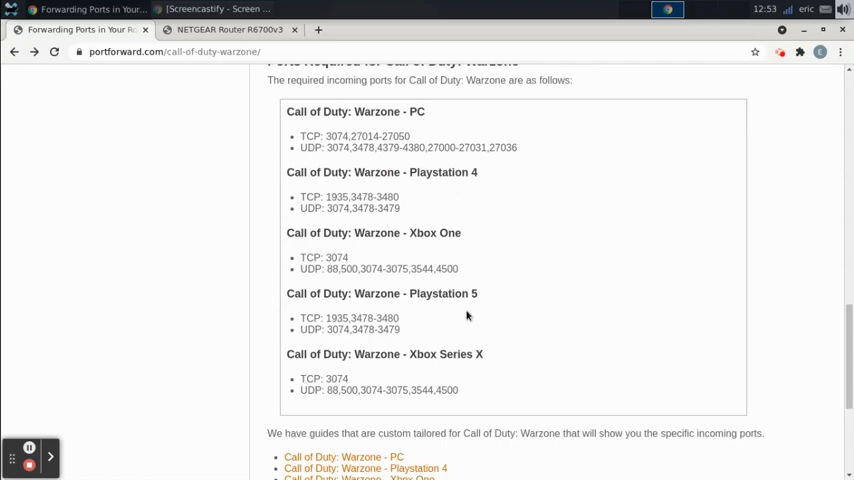
pyautogui.moveTo(492, 246)
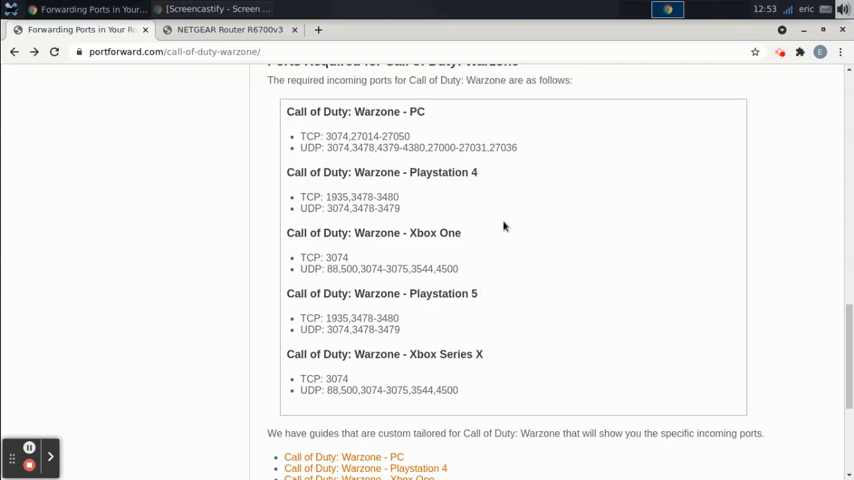
pyautogui.moveTo(472, 196)
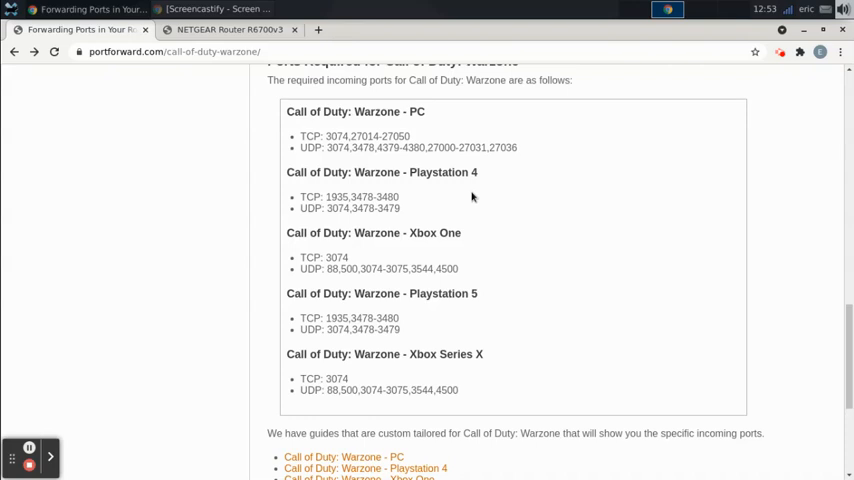
pyautogui.click(234, 28)
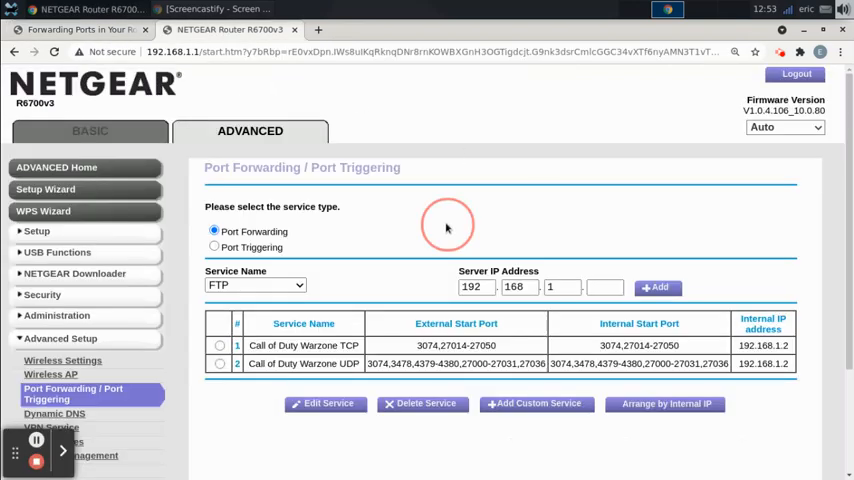
pyautogui.moveTo(446, 228)
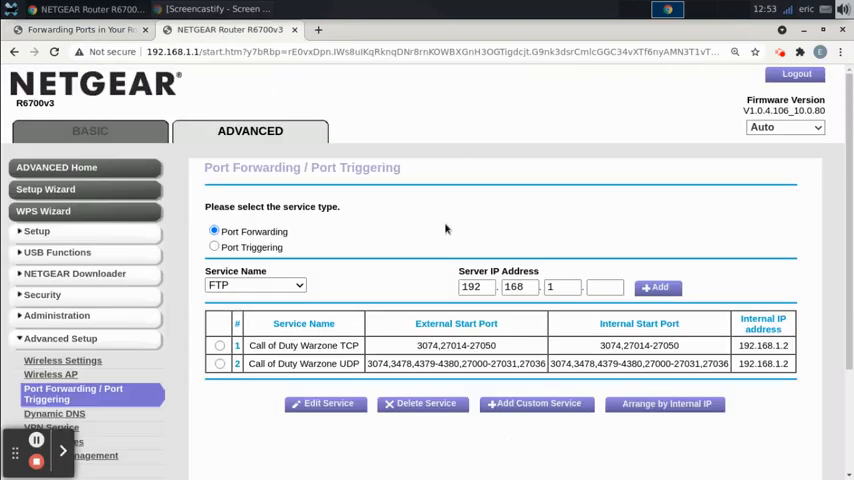